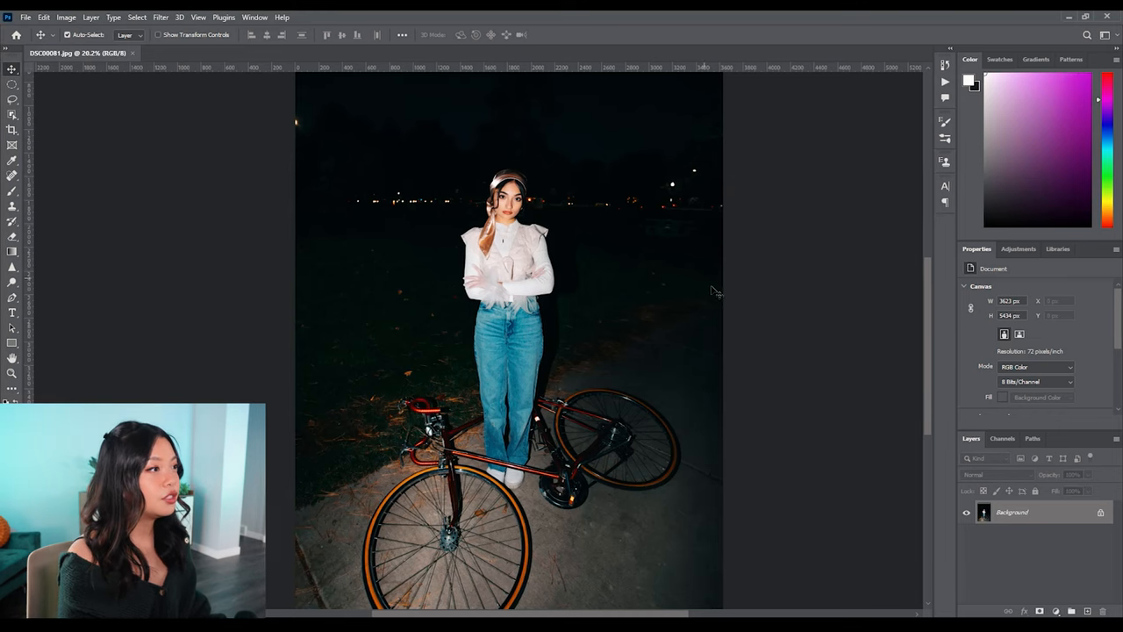
mouse_move(635, 189)
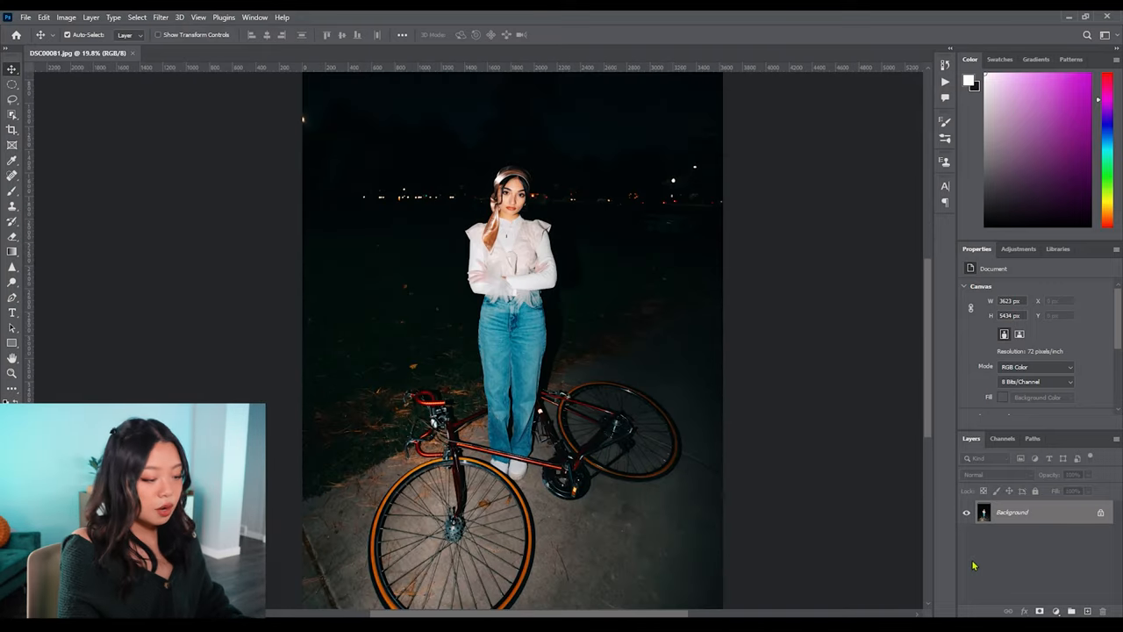
Step: Duplicate the photo as a new Blur layer (Ctrl+J) and erase its contents
key(ctrl+j)
text(Blur)
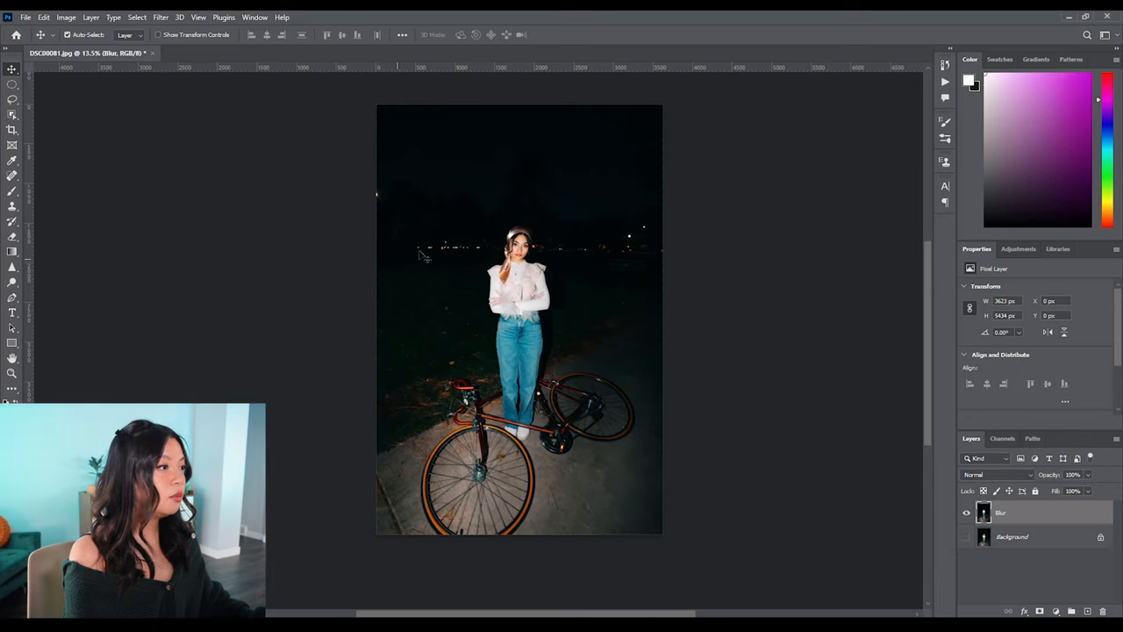
mouse_move(225, 376)
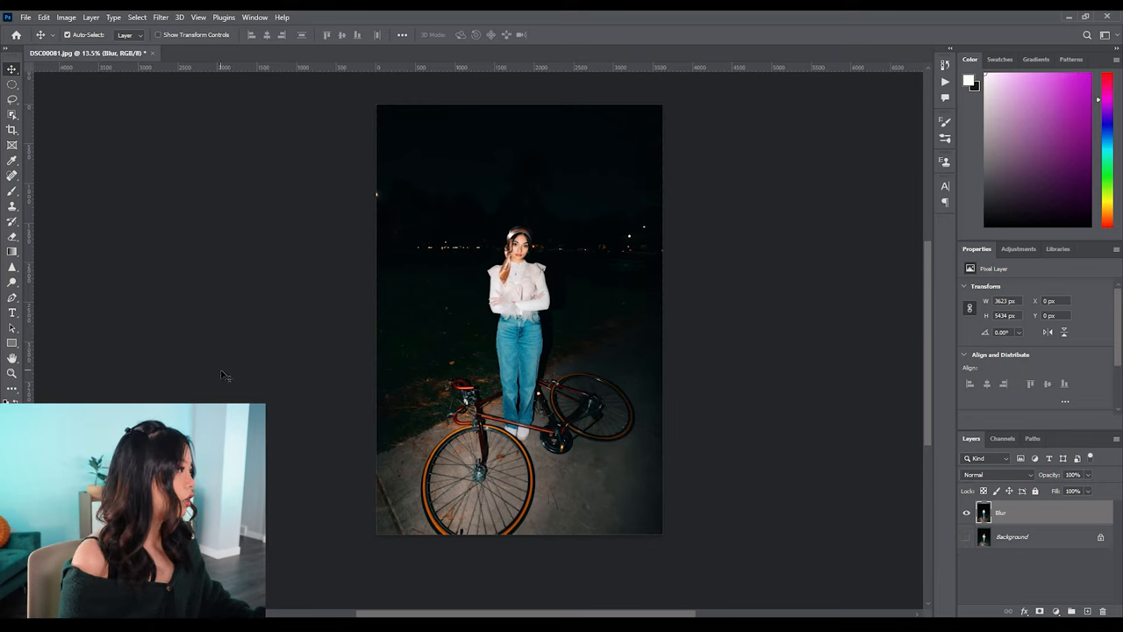
click(12, 161)
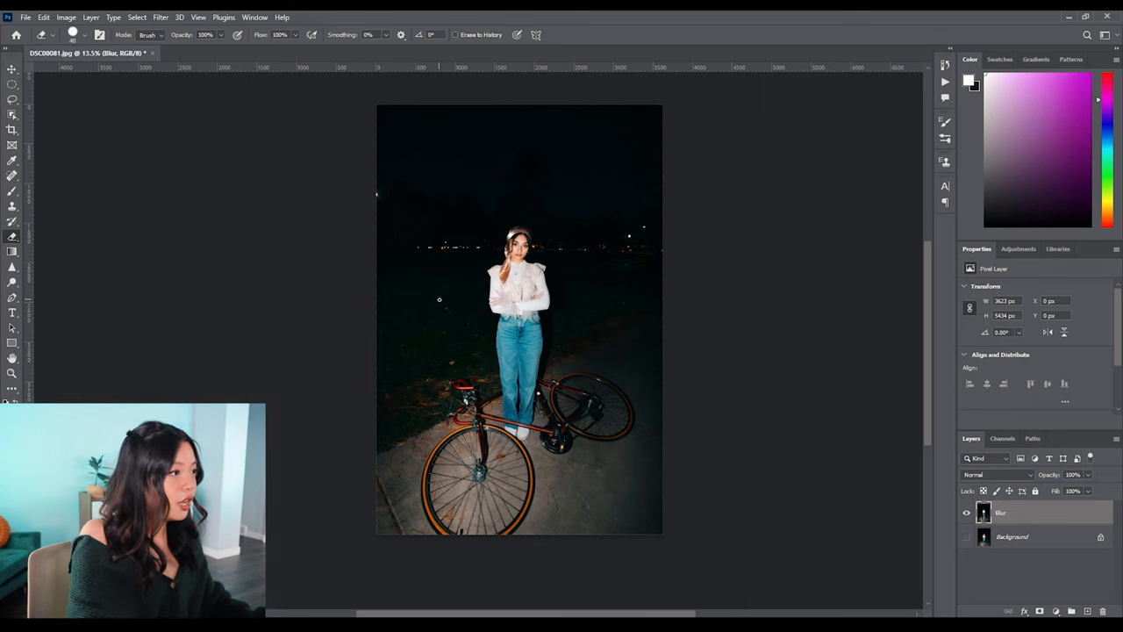
key(])
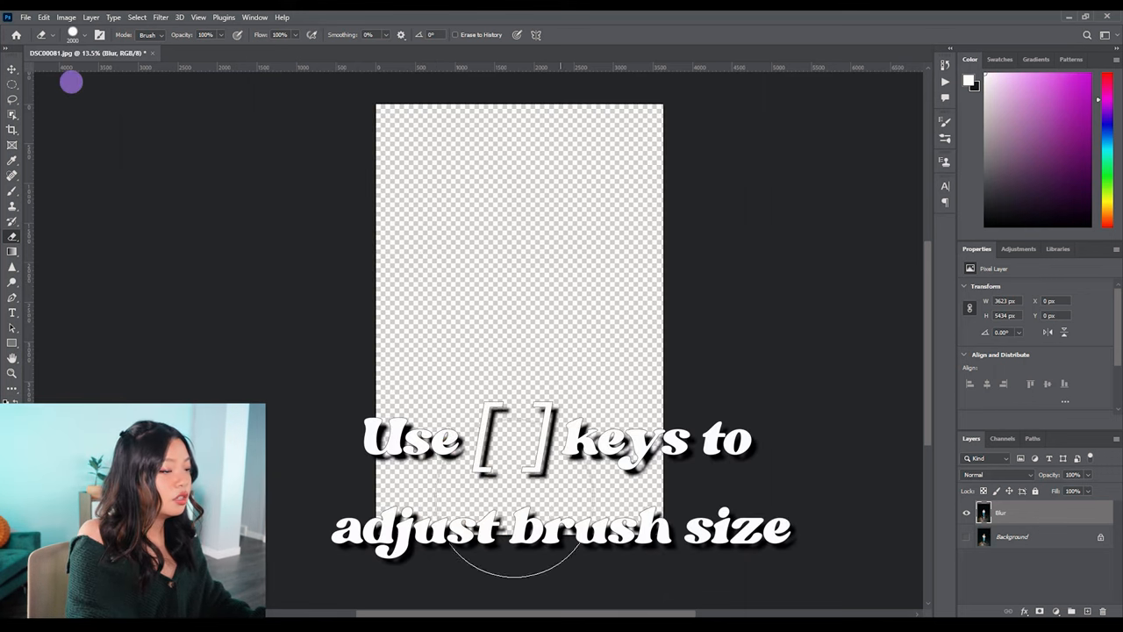
Step: Paint the woman and the bicycle back onto the Blur layer with the history-style brush
click(965, 537)
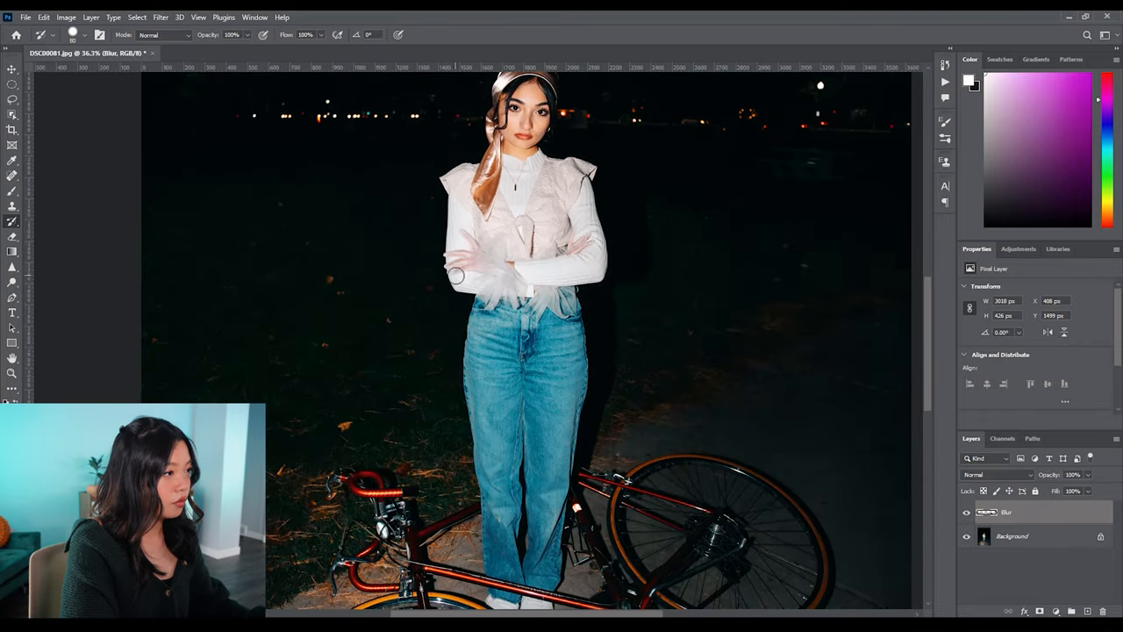
scroll(down, 3)
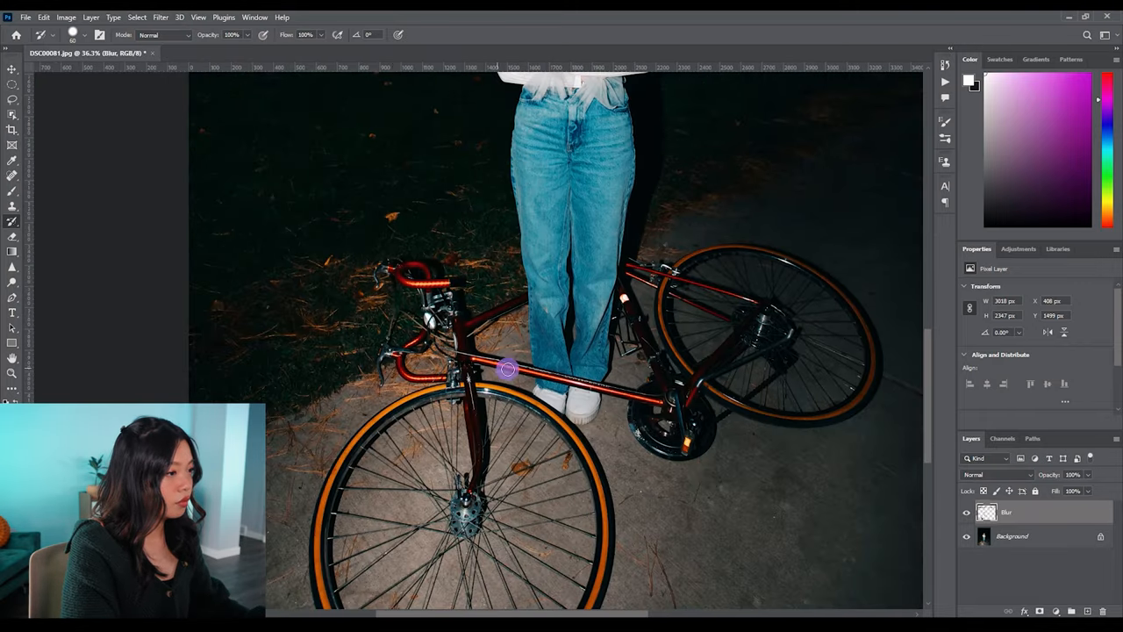
click(965, 537)
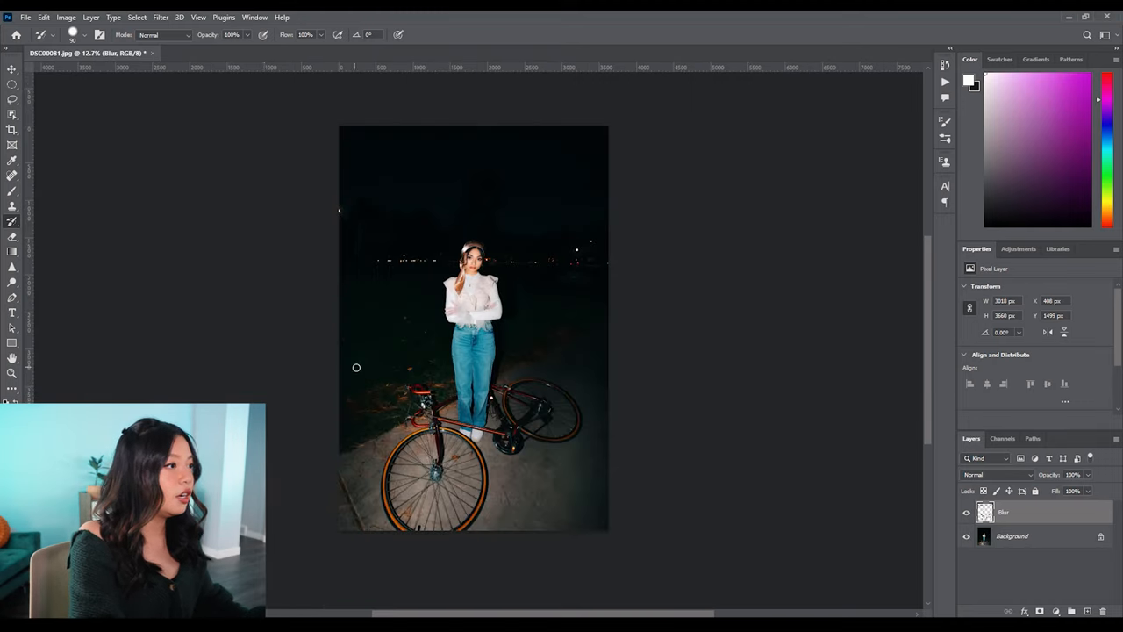
Step: Apply a Motion Blur of Angle 0 and Distance 200 to the Blur layer
click(162, 17)
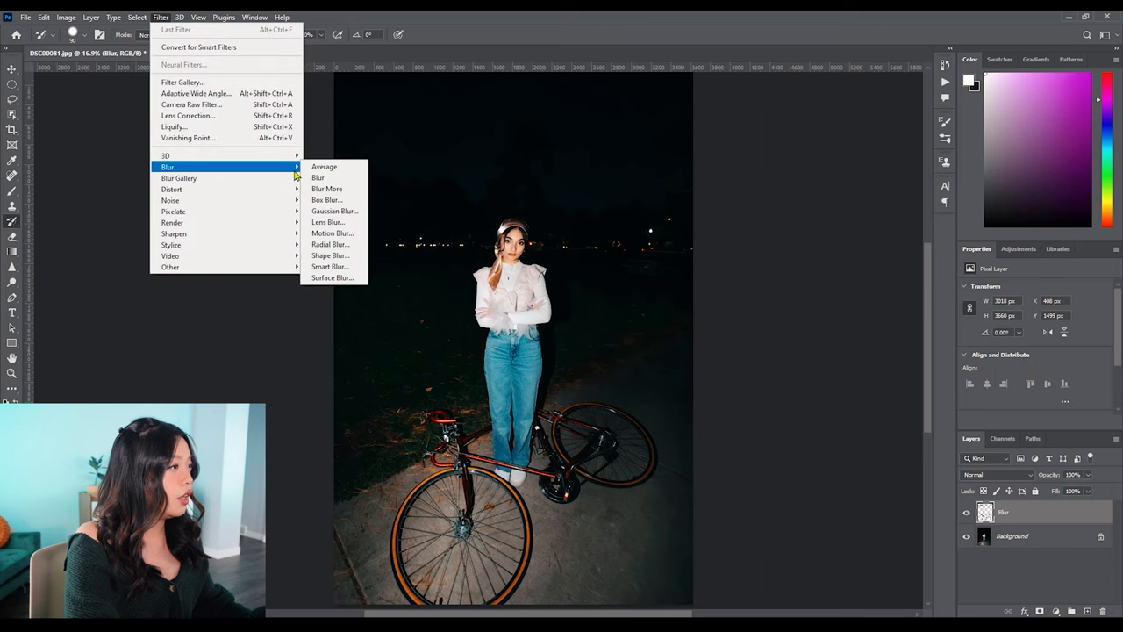
click(332, 232)
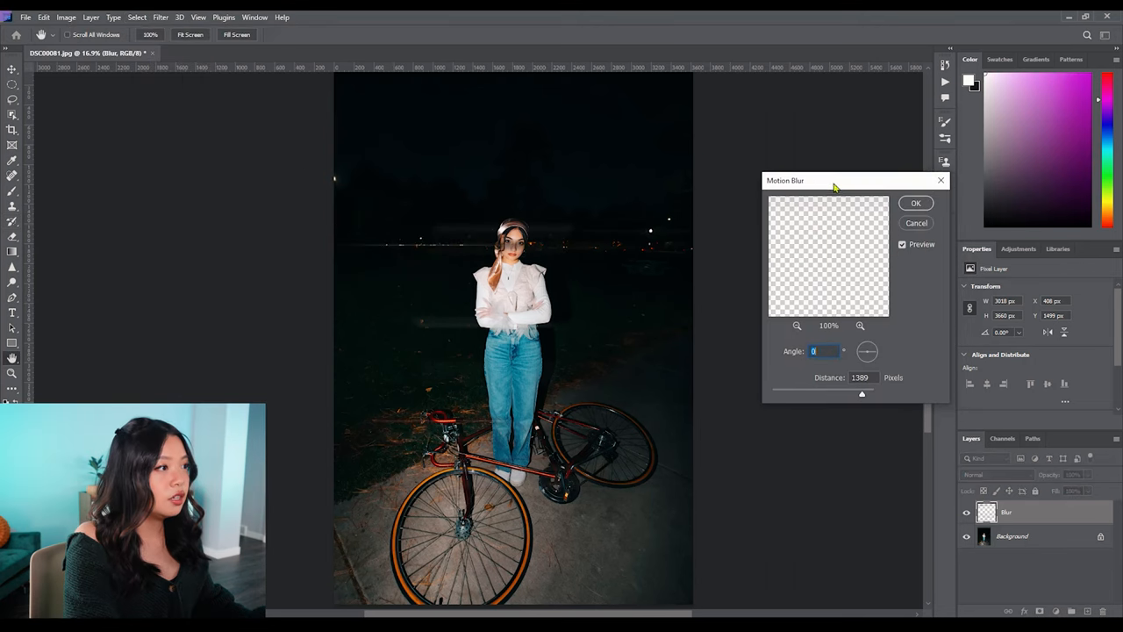
drag(834, 179, 797, 190)
text(260)
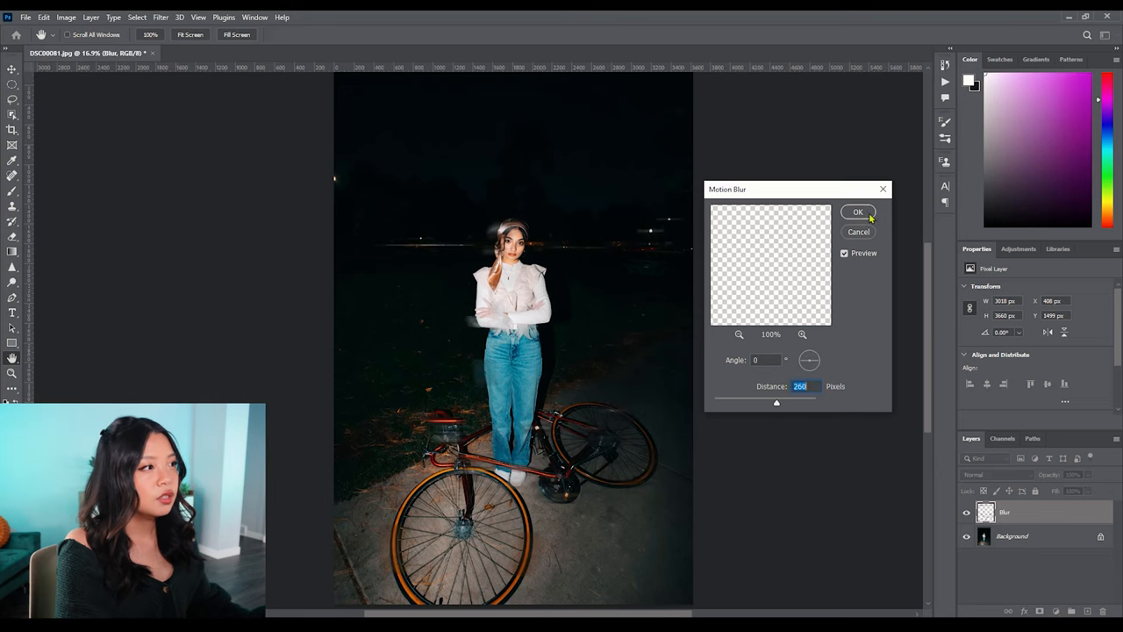
click(857, 210)
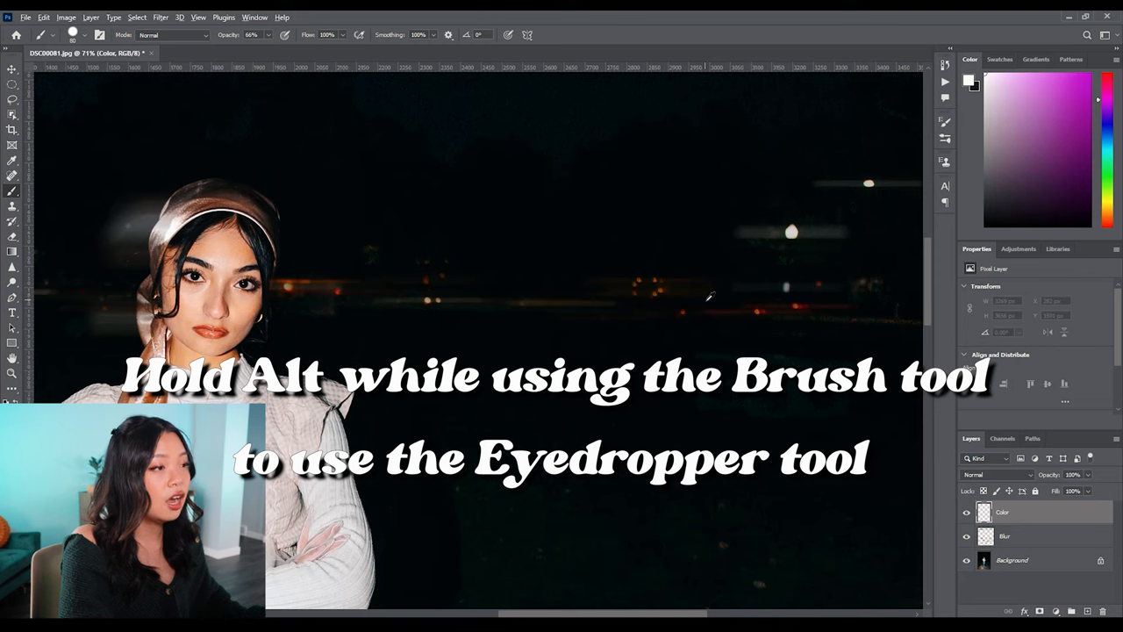
Step: Sample a light colour from the photo for painting car lights on the Color layer
click(702, 302)
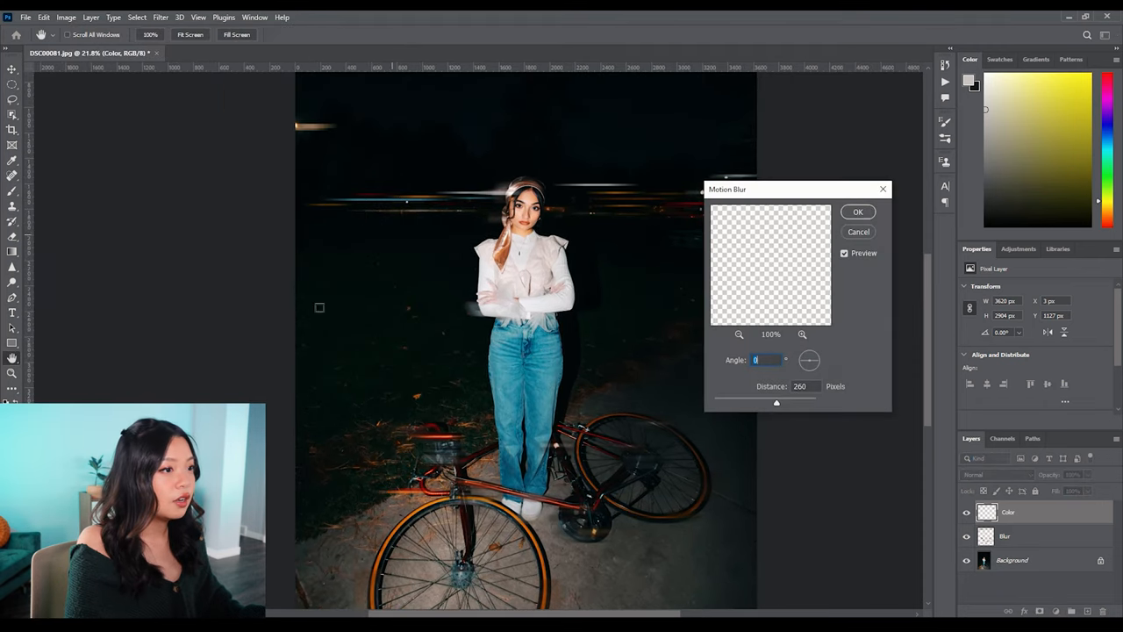
Step: Motion-blur the Color layer's light dabs at Angle 0 with a very long Distance into horizontal streaks
drag(776, 402, 768, 402)
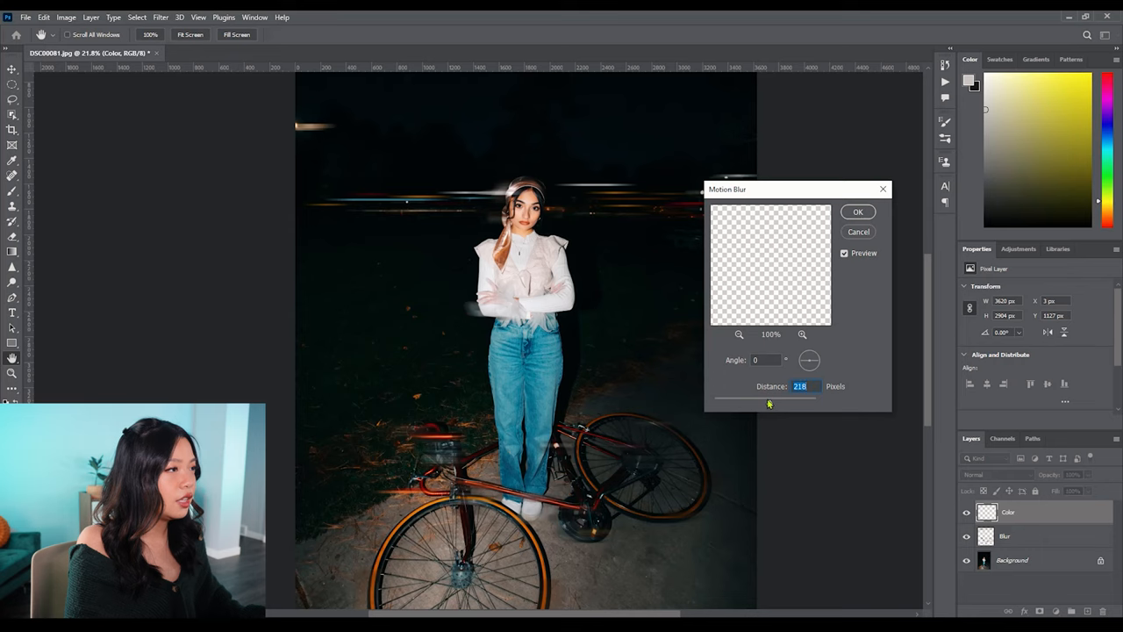
drag(786, 396, 793, 379)
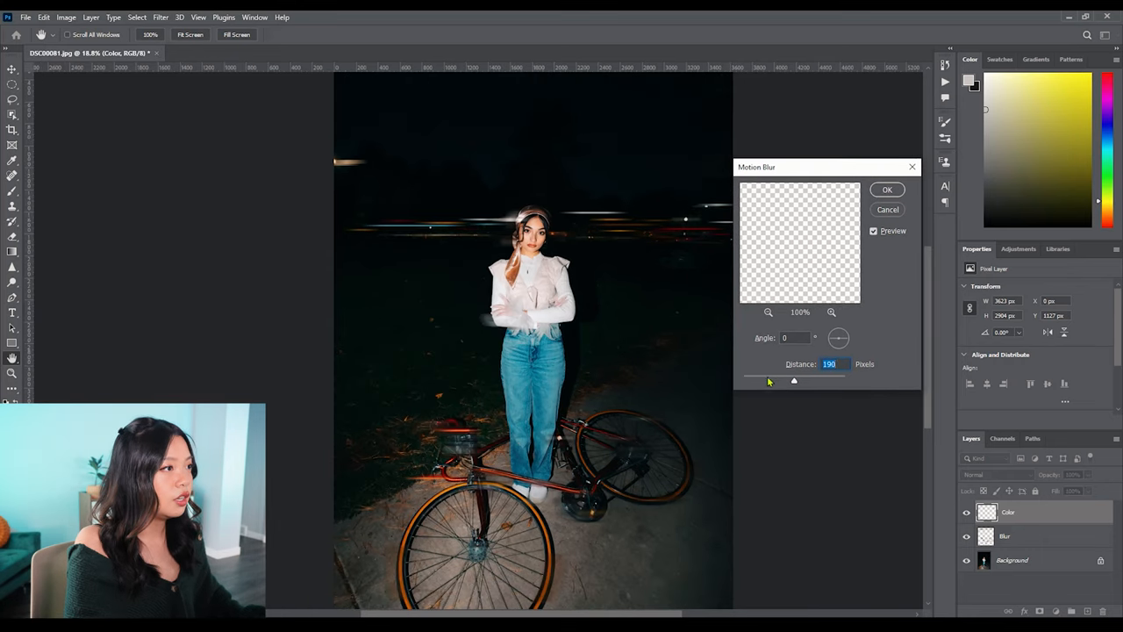
drag(793, 379, 826, 379)
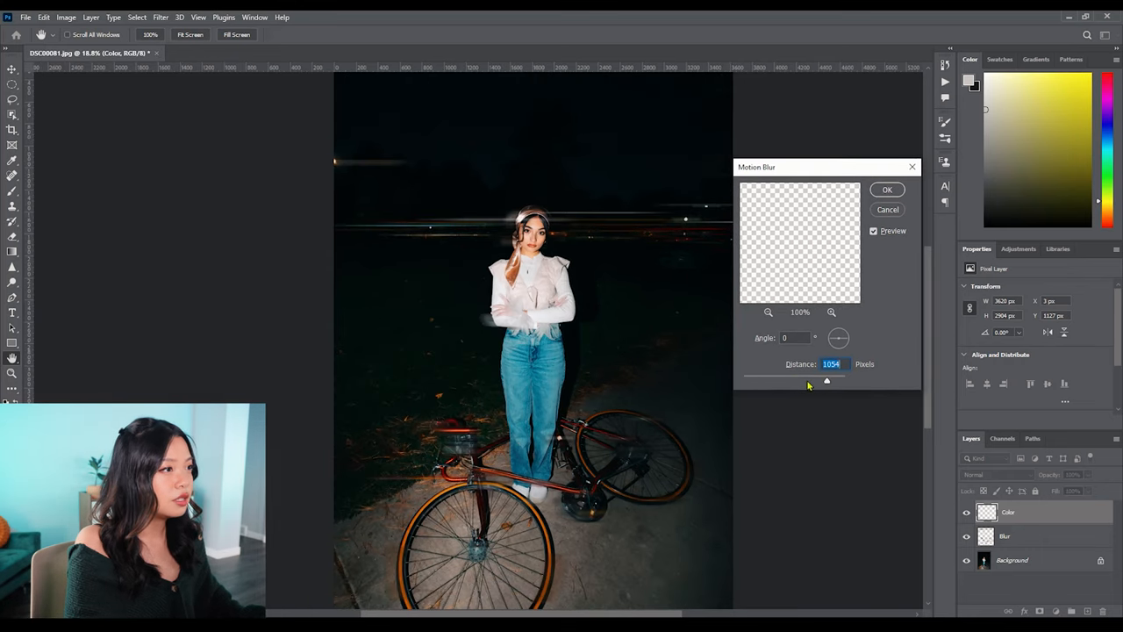
drag(826, 379, 818, 379)
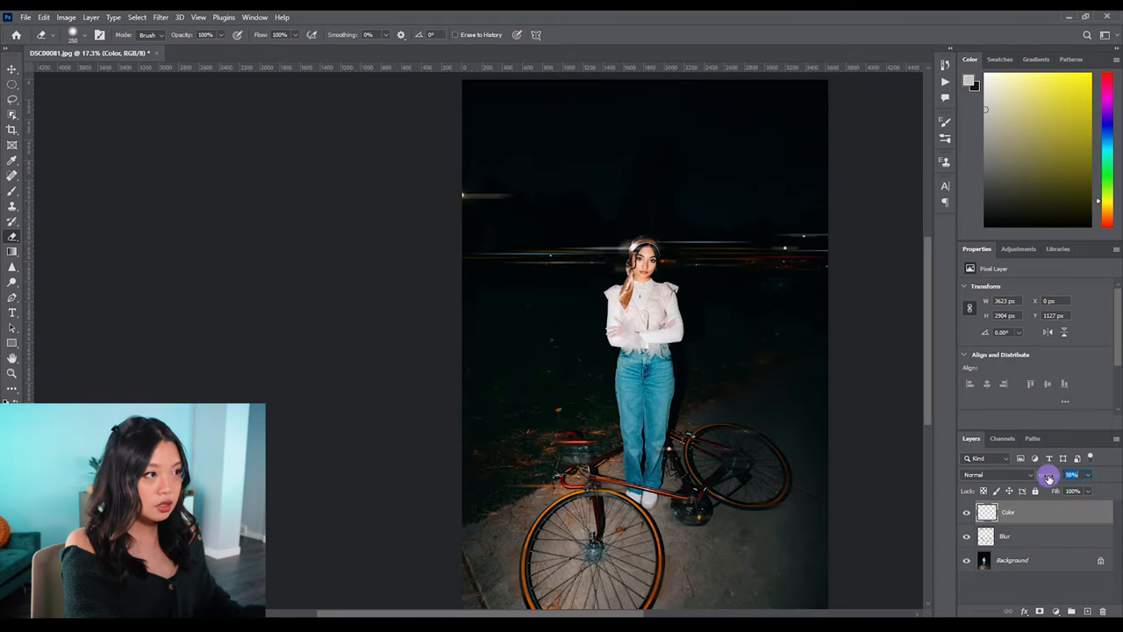
Step: Lower the Color layer's opacity to about 57% so the light streaks look subtler
drag(1049, 477, 1056, 477)
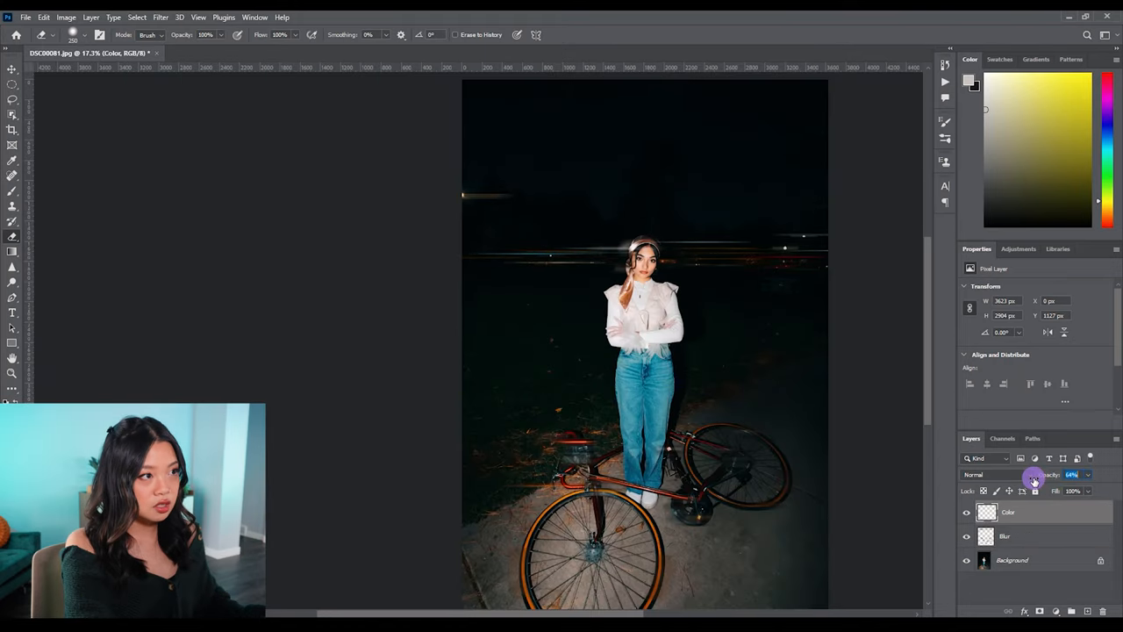
drag(1035, 481, 1026, 480)
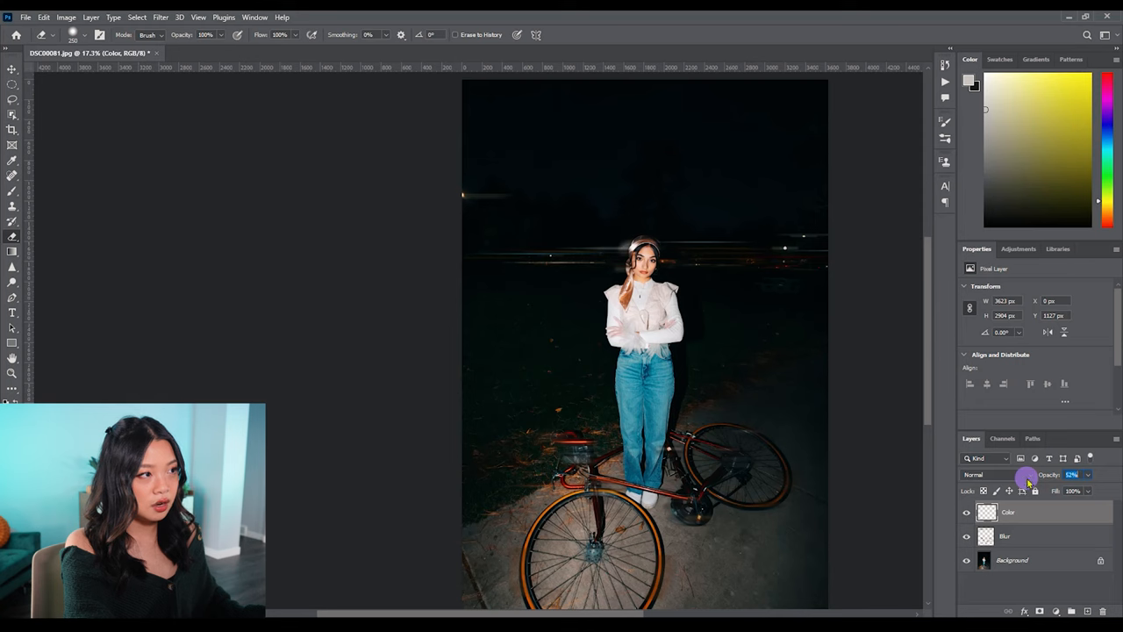